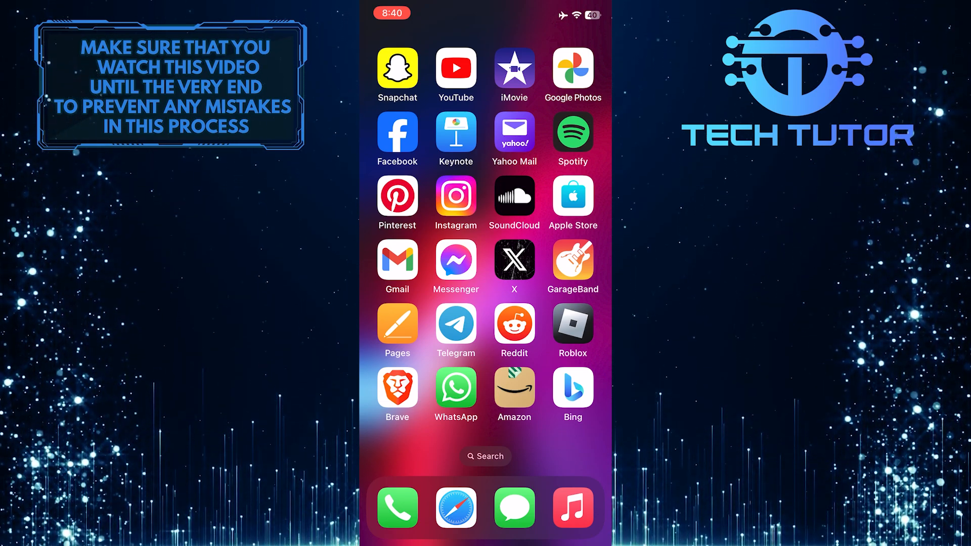
Launch the YouTube app from the iOS Home Screen
left_click(456, 69)
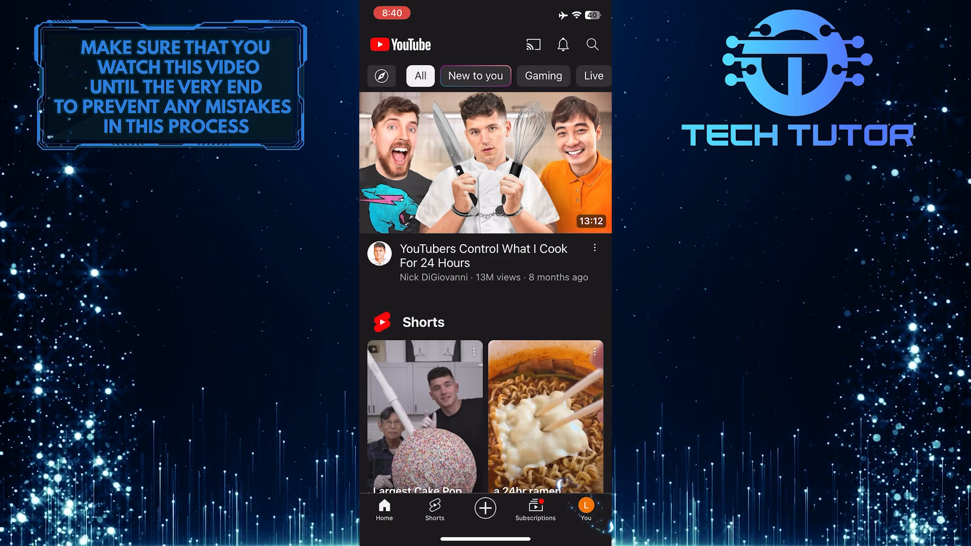
From the You tab, show the account list, dismiss the google.com prompt, and pick the B account
left_click(584, 510)
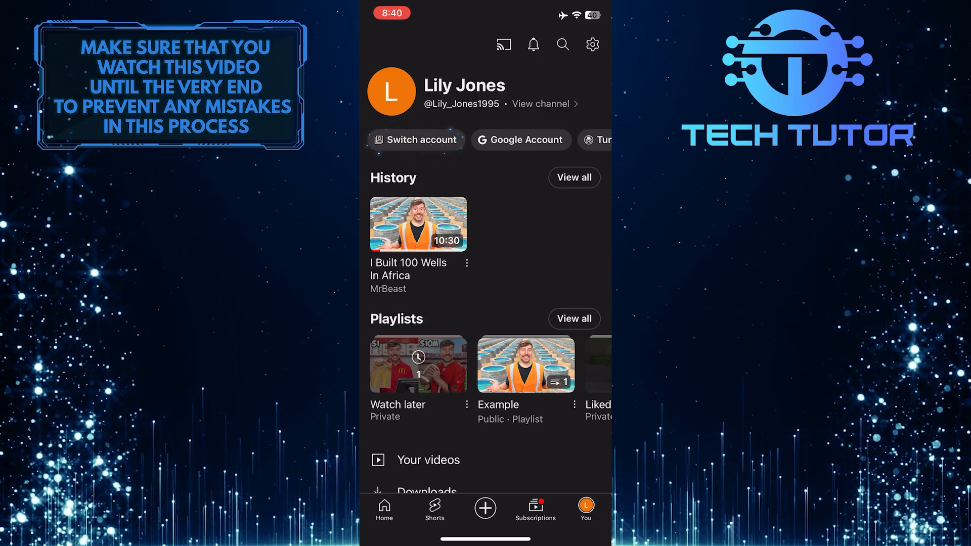
left_click(416, 140)
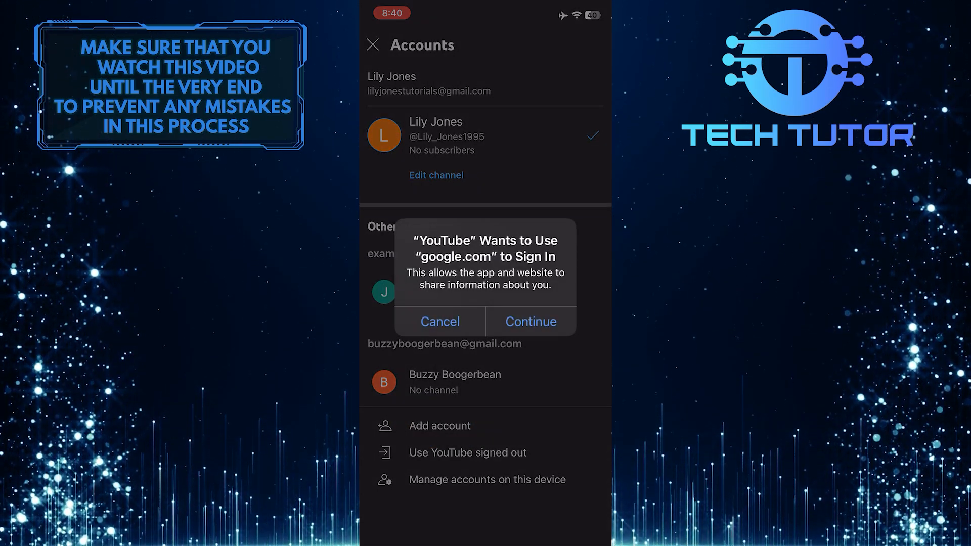
left_click(439, 321)
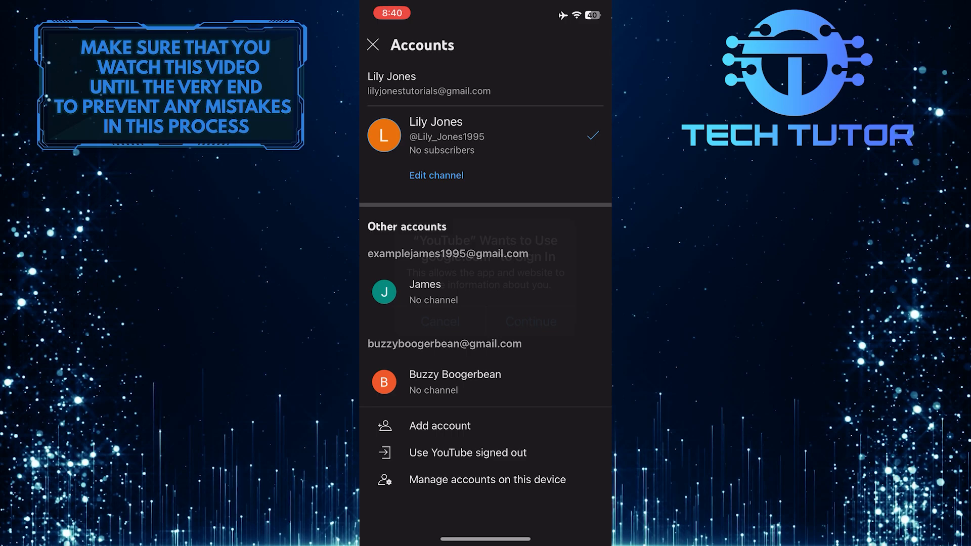
left_click(440, 322)
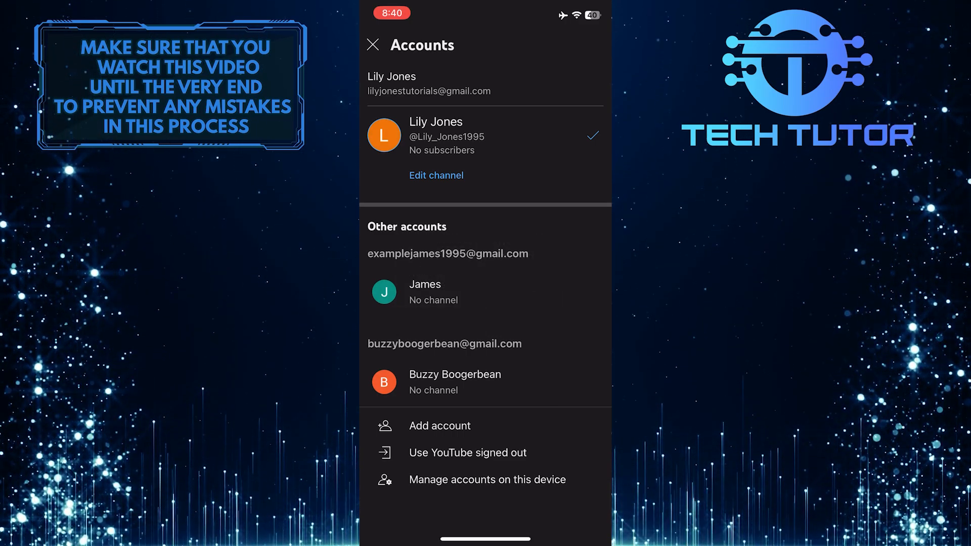
left_click(455, 381)
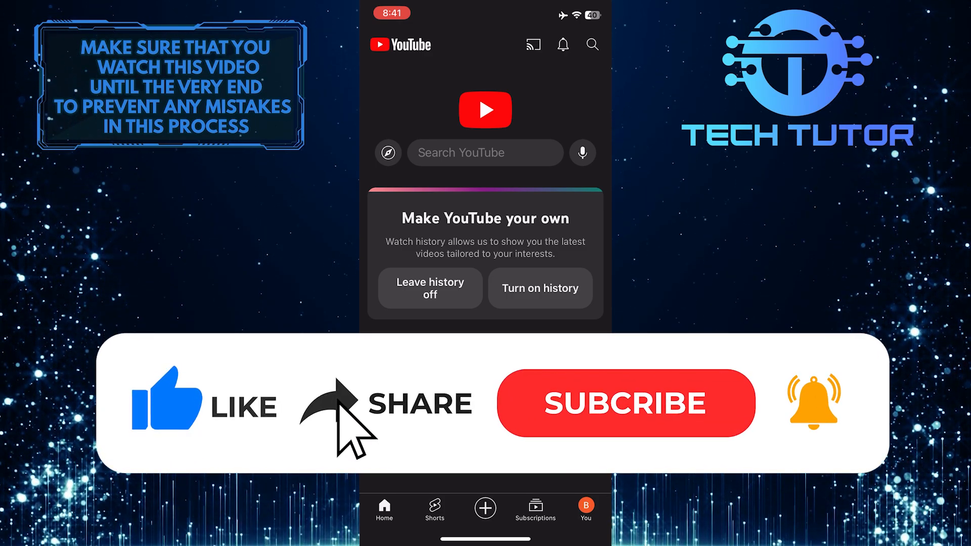
Confirm the B account is active on the Home feed showing the watch-history prompt
left_click(626, 403)
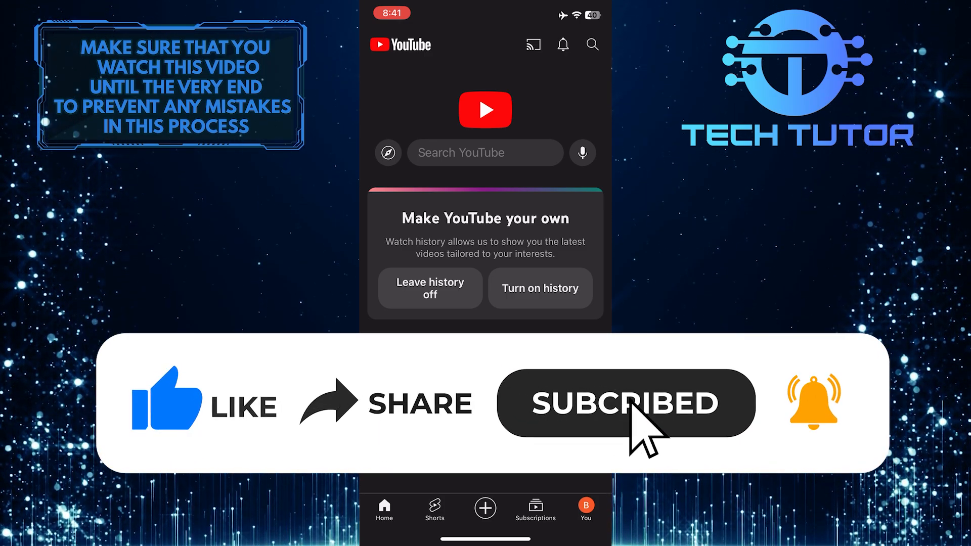